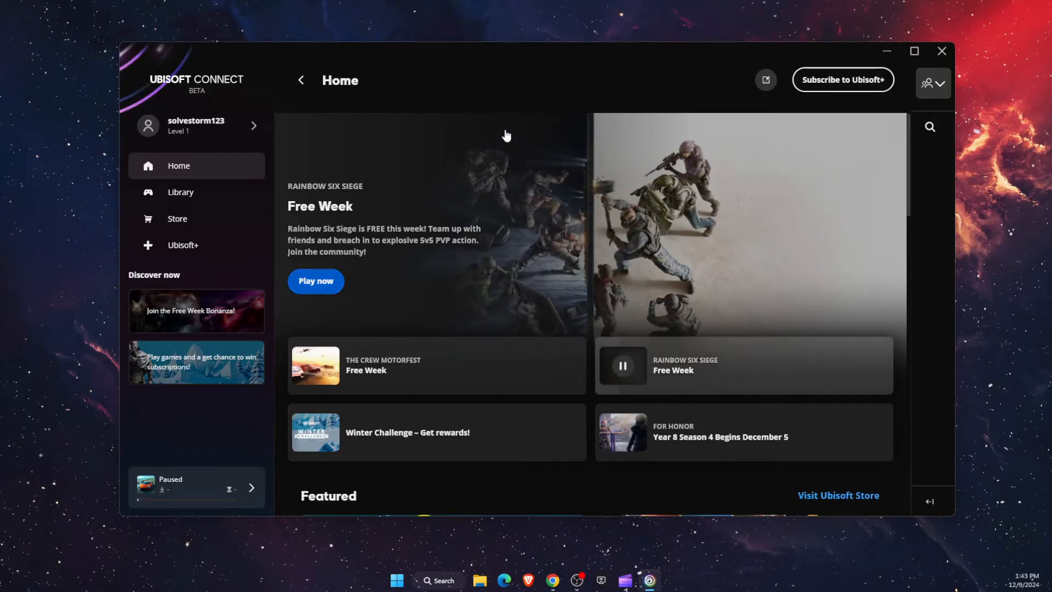
mouse_move(486, 98)
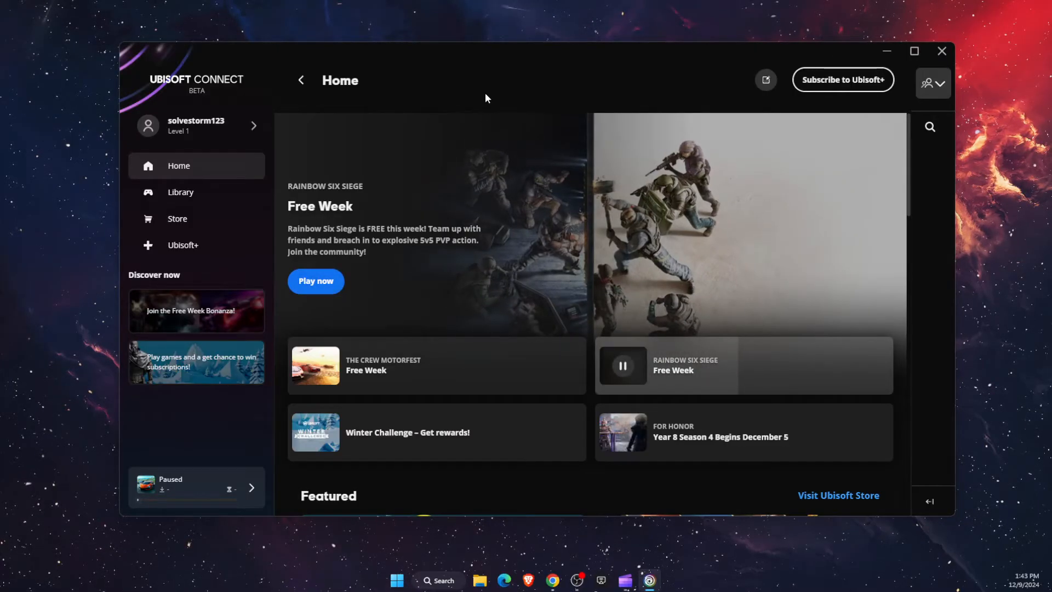
mouse_move(504, 94)
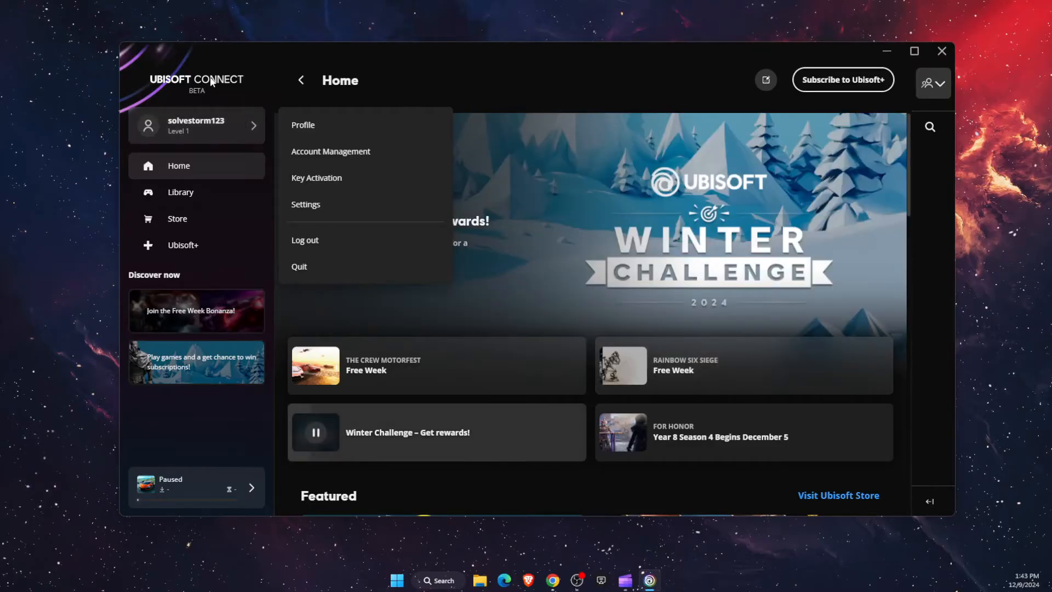
Show the account's My profile page with its level and online status.
left_click(303, 125)
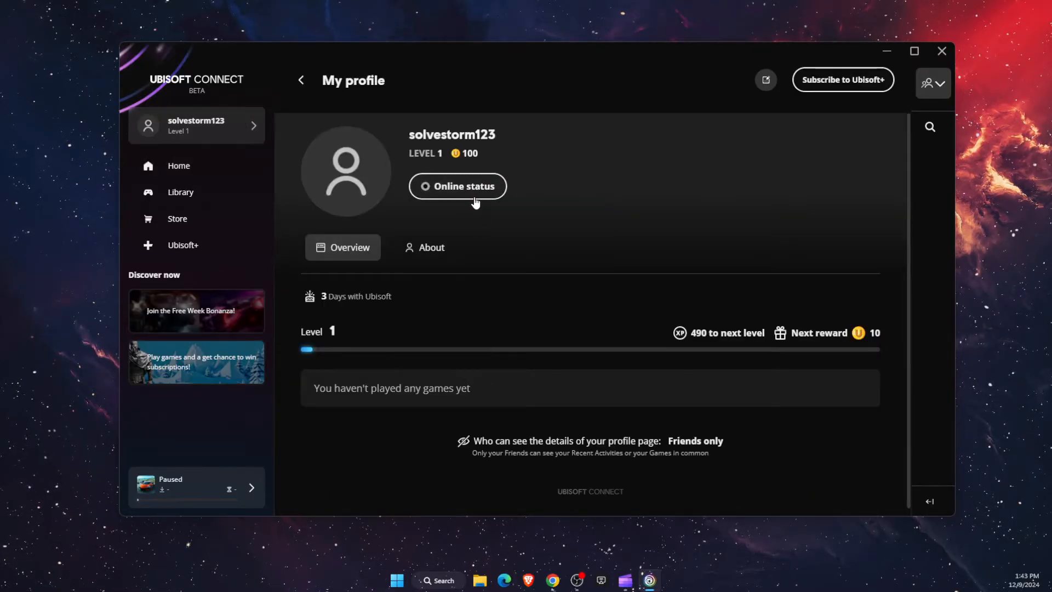
mouse_move(486, 279)
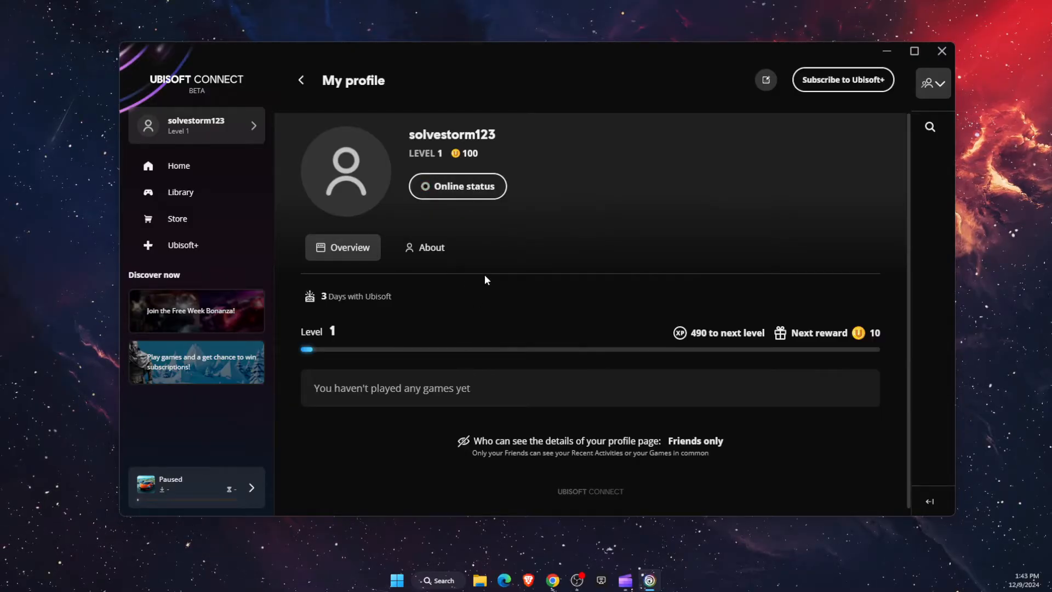
mouse_move(458, 187)
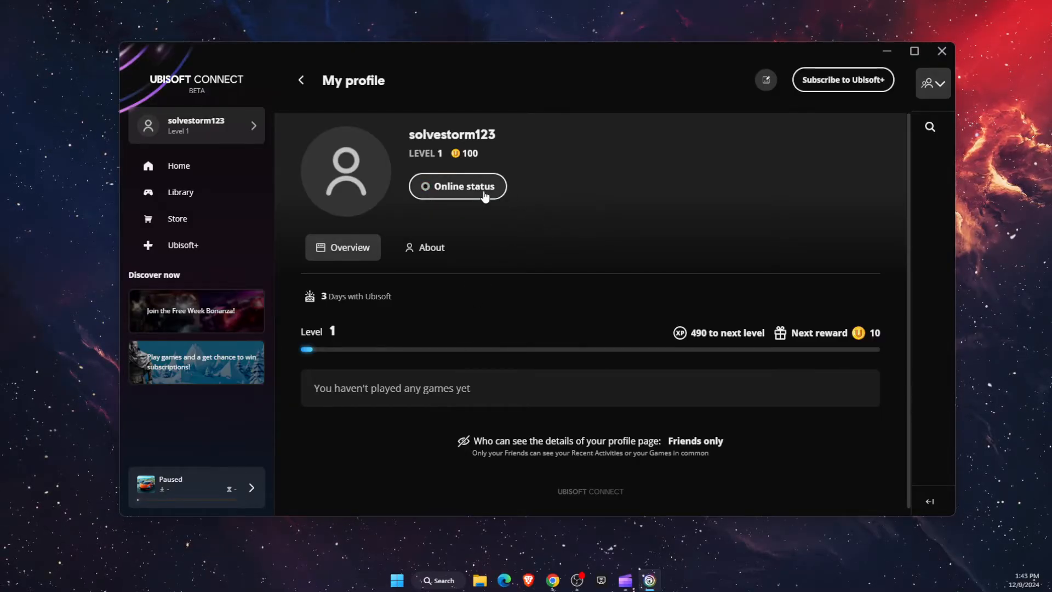
mouse_move(442, 529)
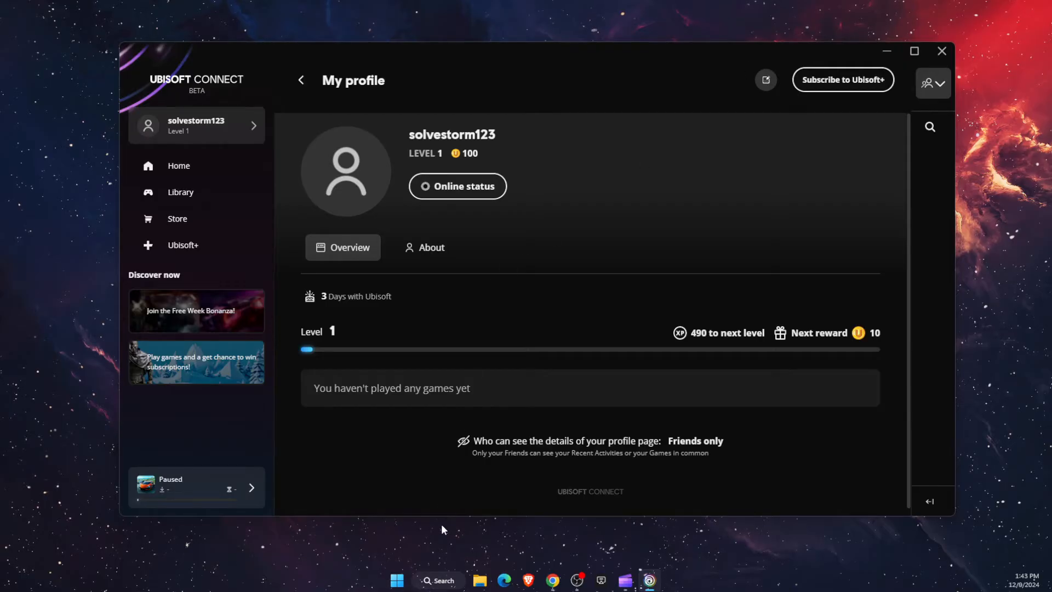
Launch Run from search and open %localappdata% in File Explorer.
left_click(438, 581)
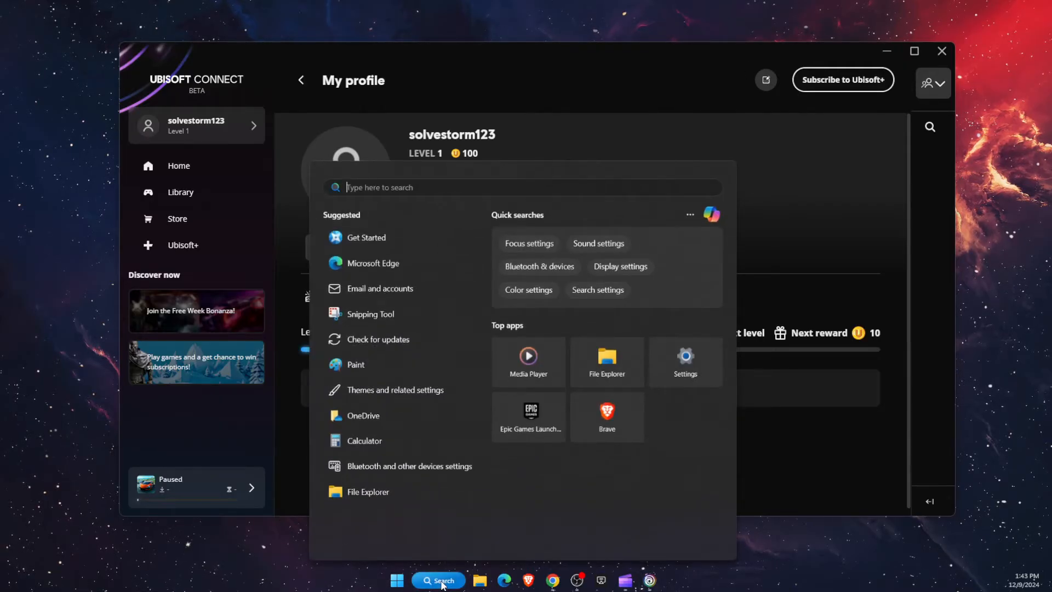
type("run")
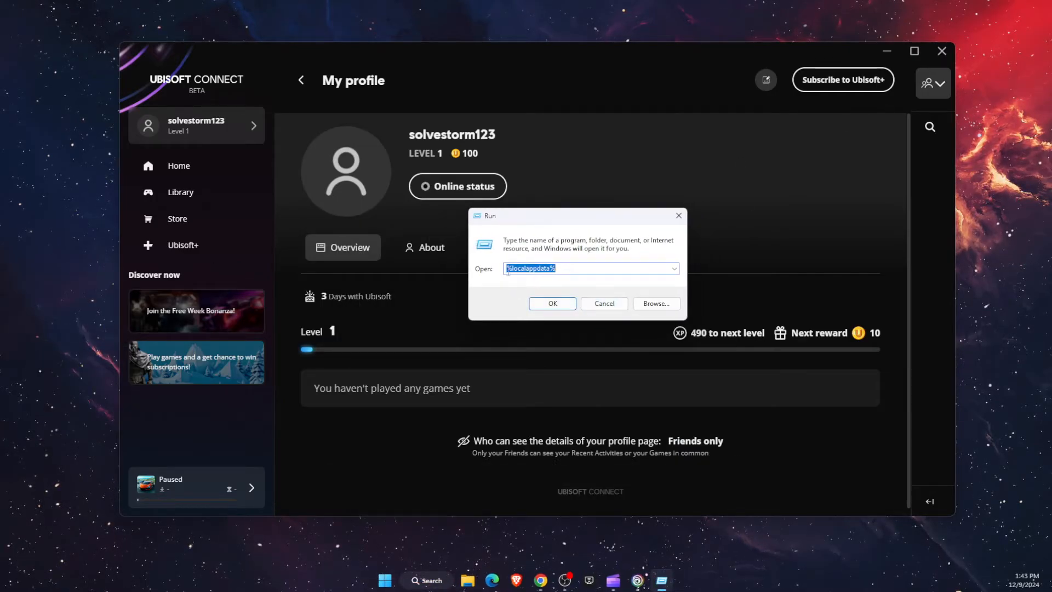
left_click(532, 268)
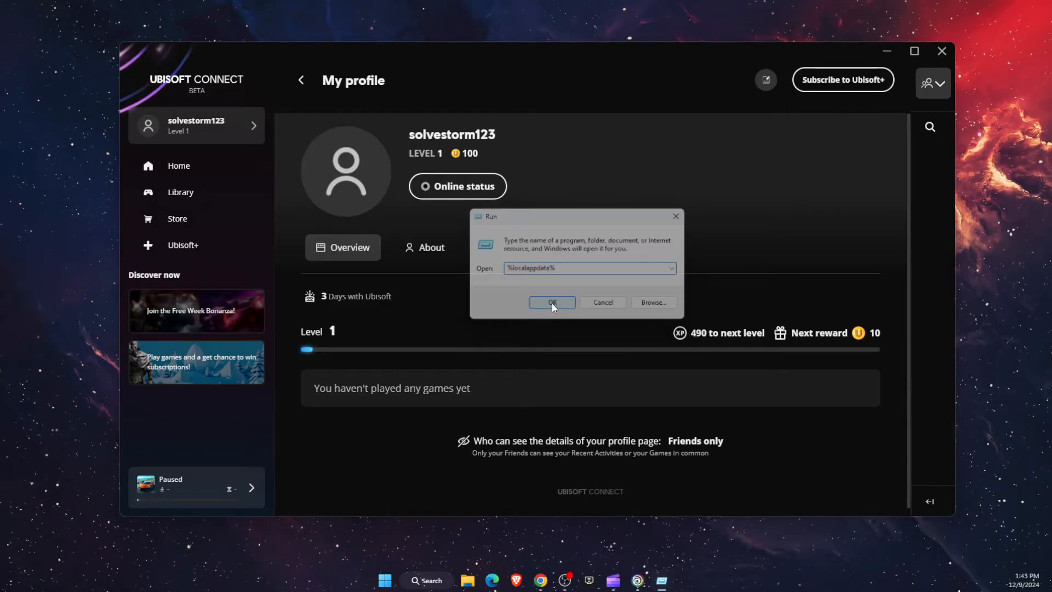
left_click(551, 302)
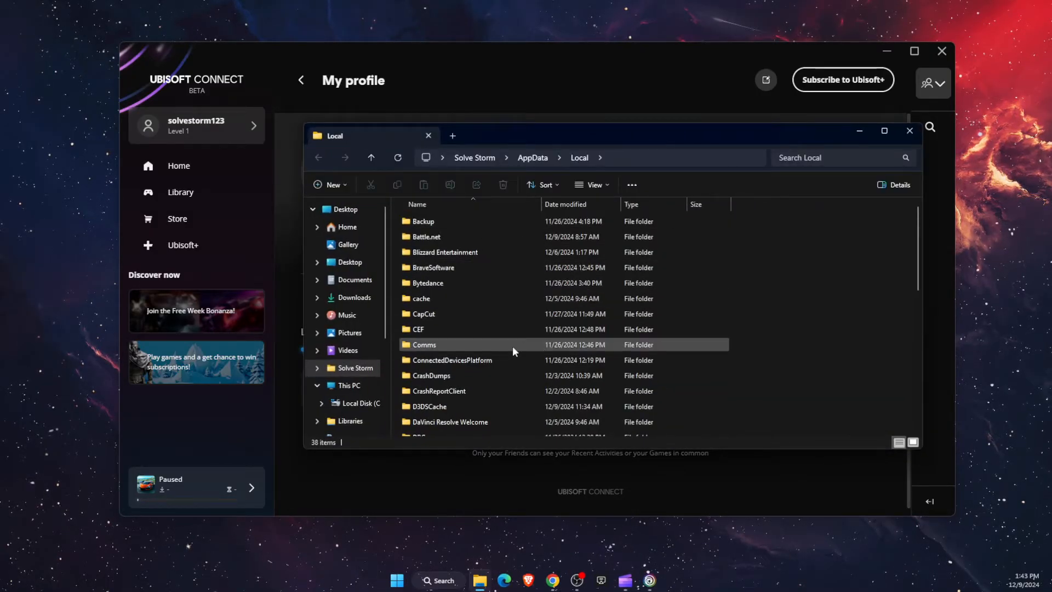
Open settings.yaml from the Ubisoft Game Launcher folder using Notepad.
scroll("down", 3)
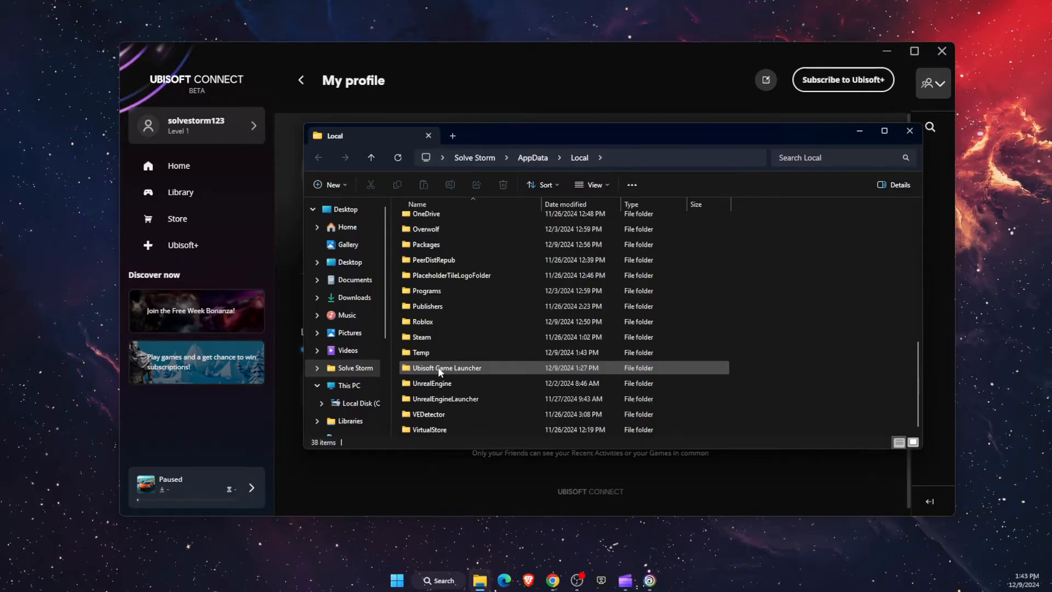
double_click(445, 368)
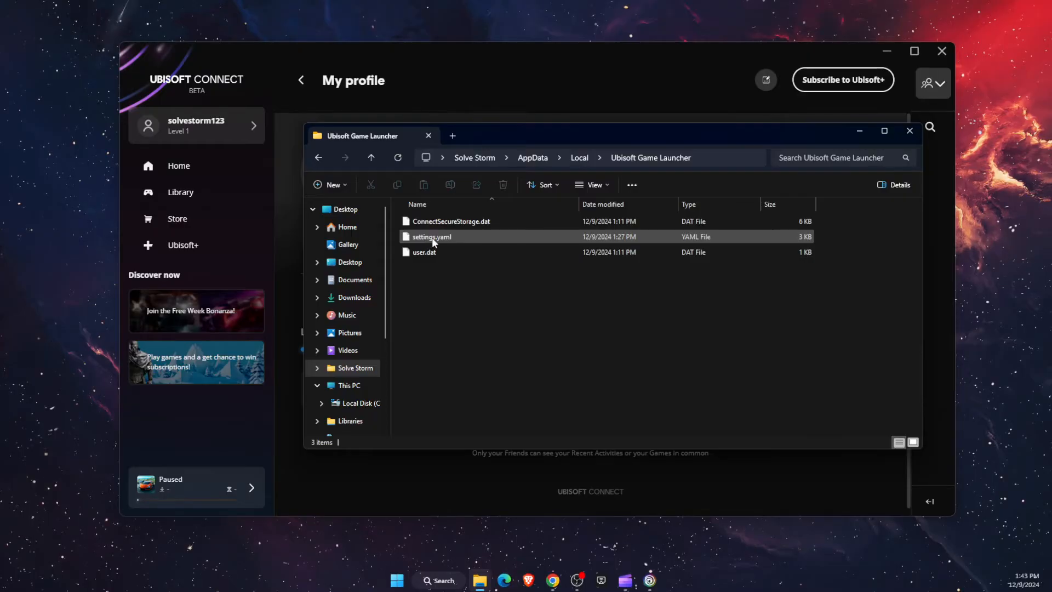
mouse_move(433, 241)
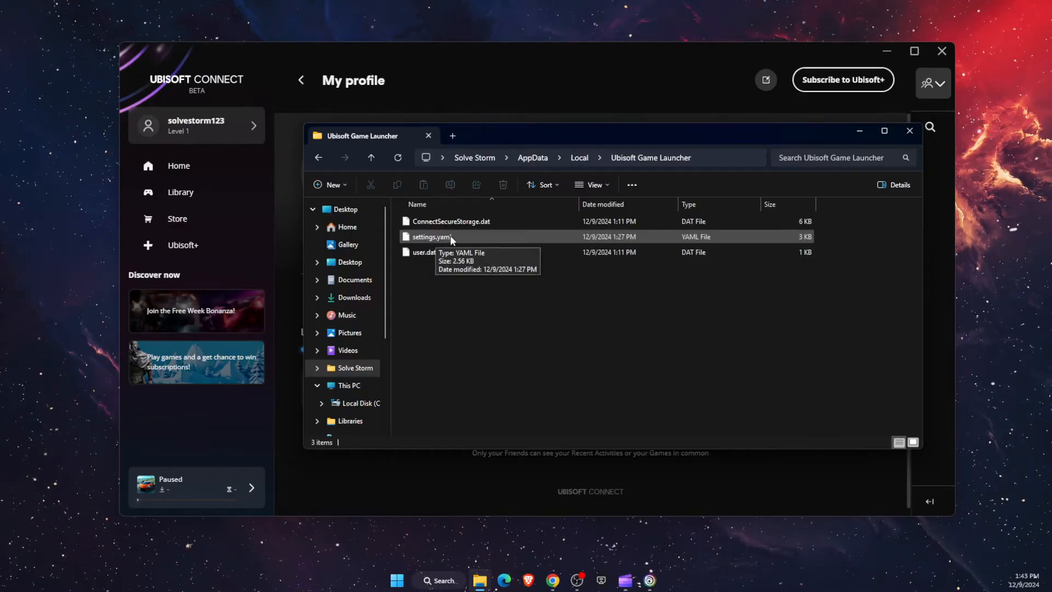
double_click(430, 237)
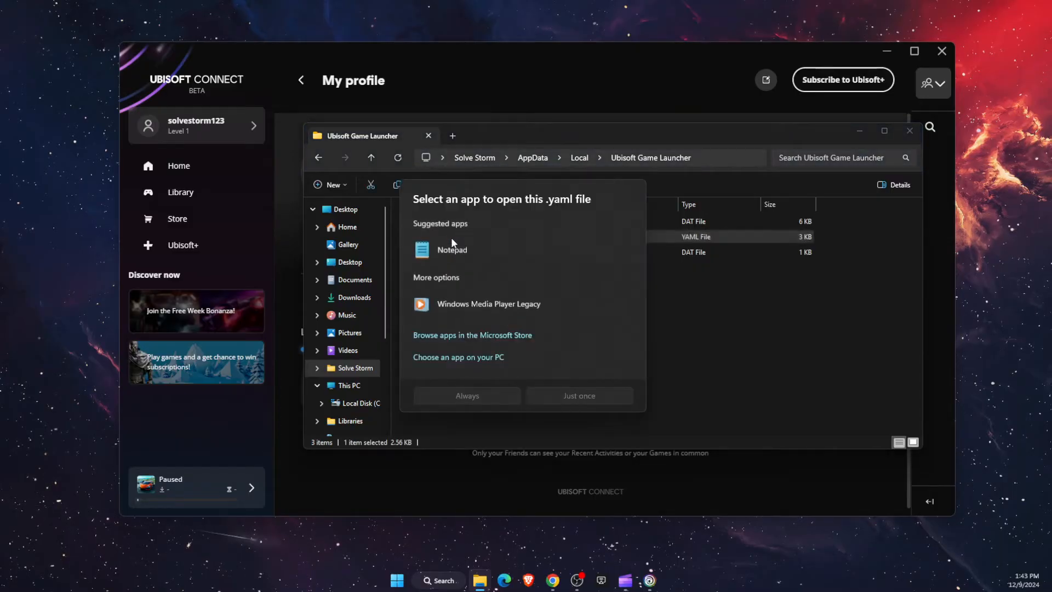
left_click(451, 249)
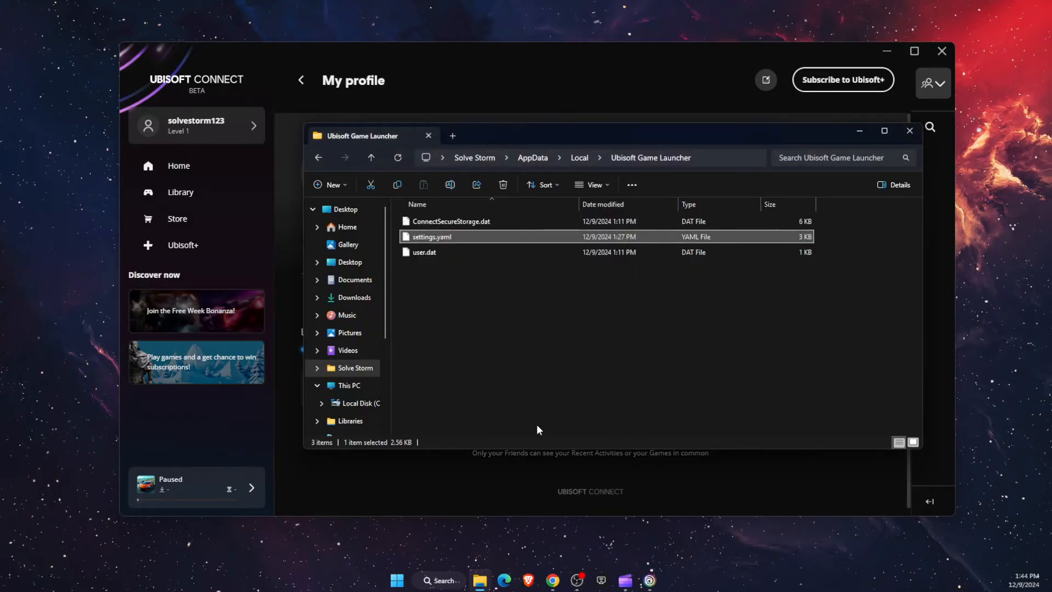
double_click(435, 236)
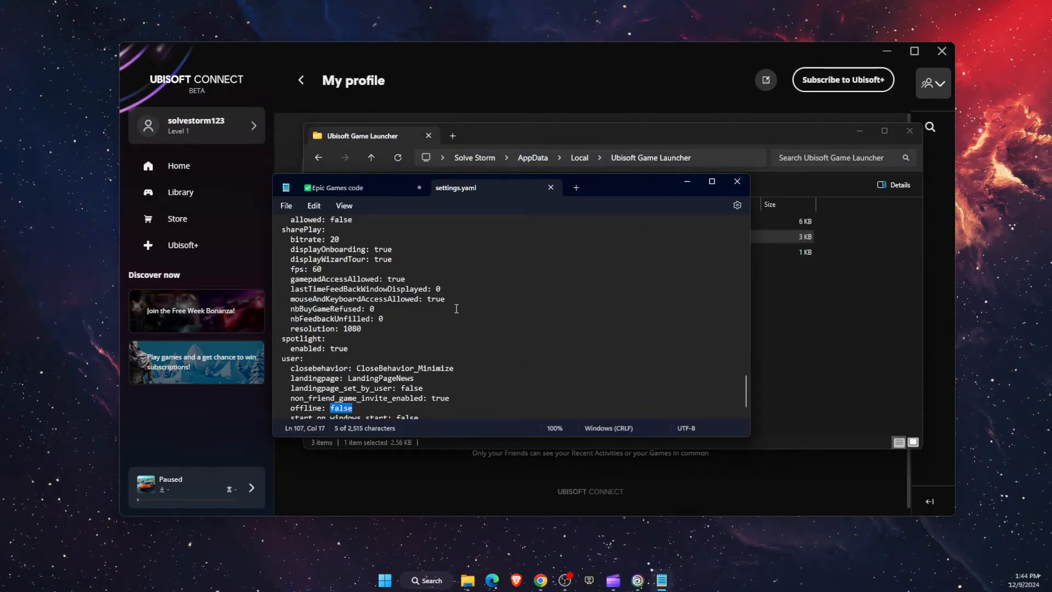
mouse_move(392, 331)
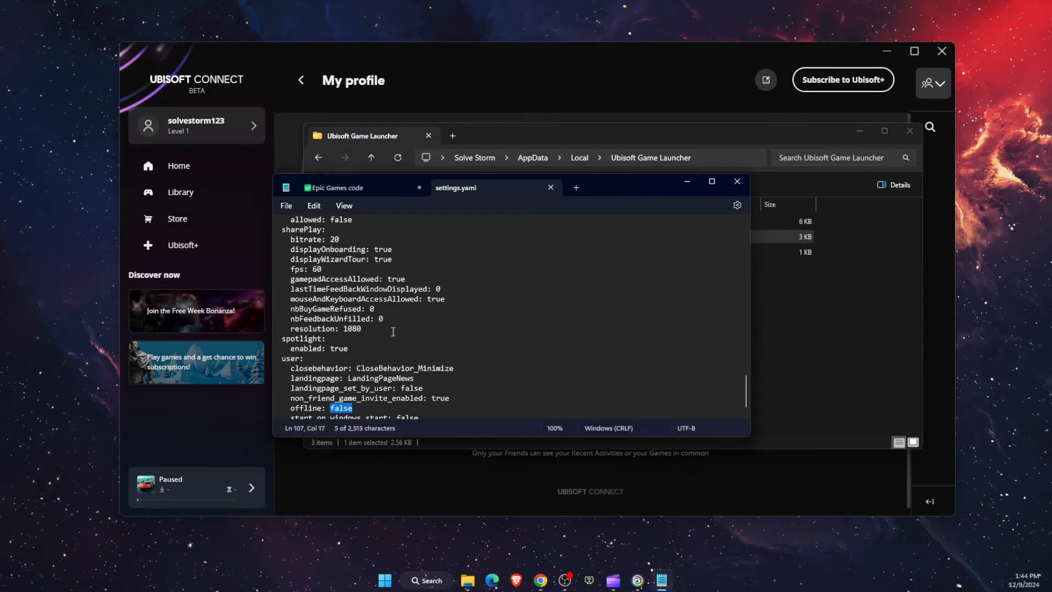
mouse_move(300, 198)
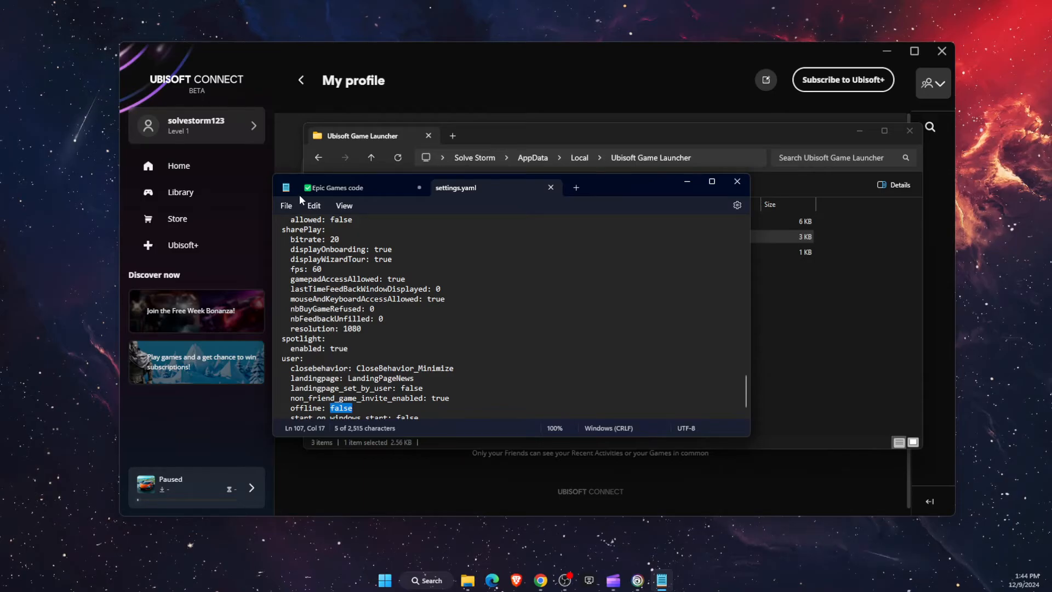
Find the 'offline' entry in settings.yaml.
key("Ctrl+f")
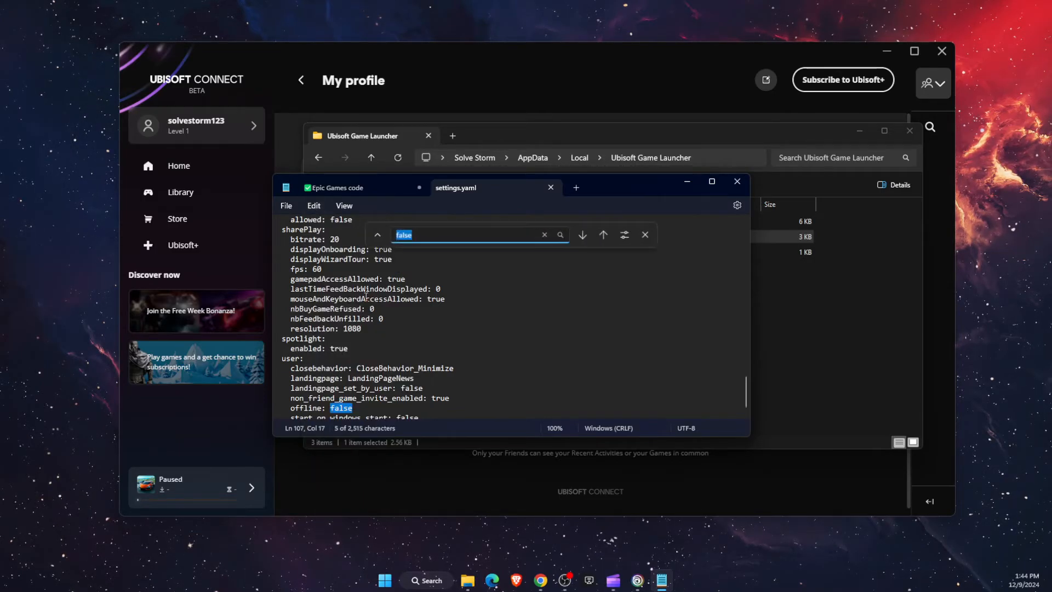
type("off")
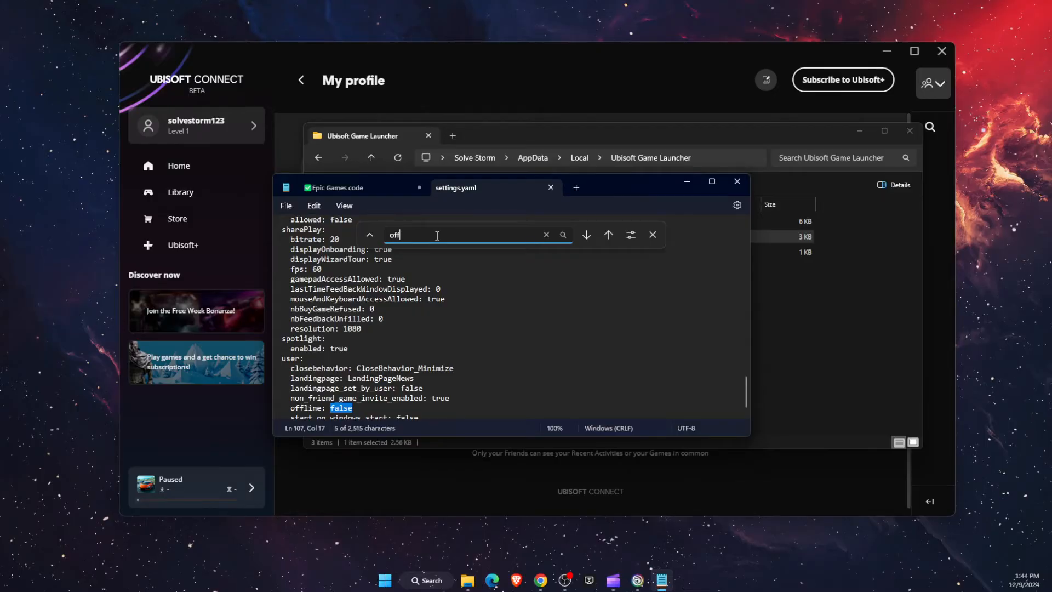
type("line")
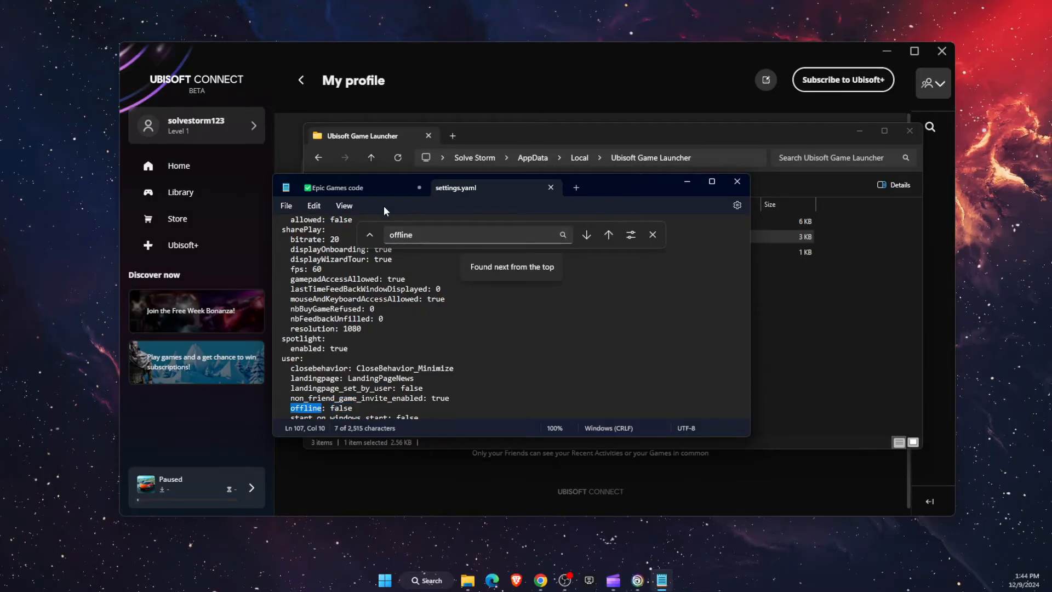
left_click(651, 235)
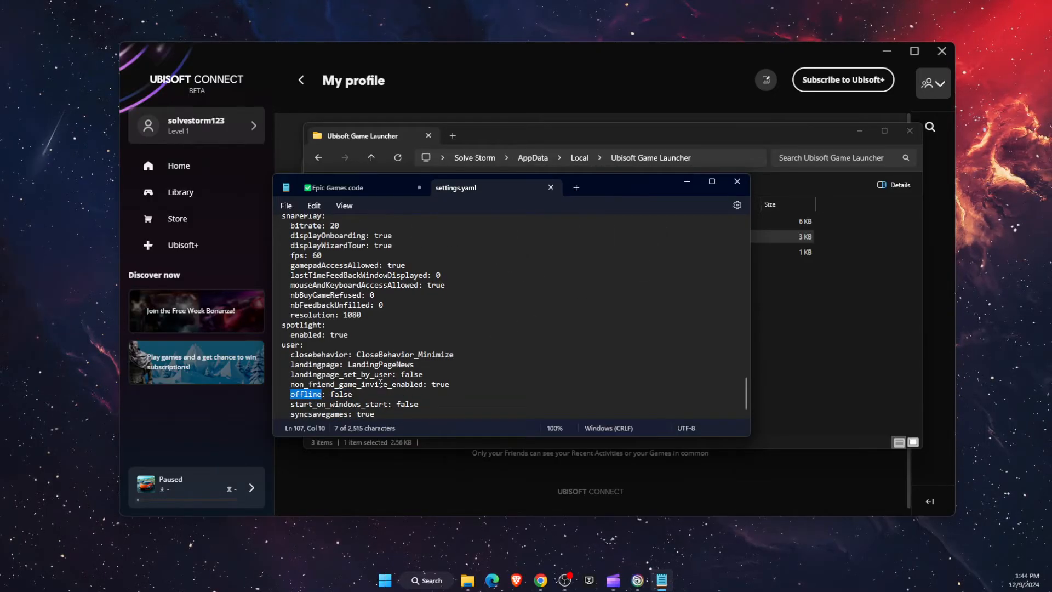
Change offline: false to offline: true and save the file.
double_click(340, 395)
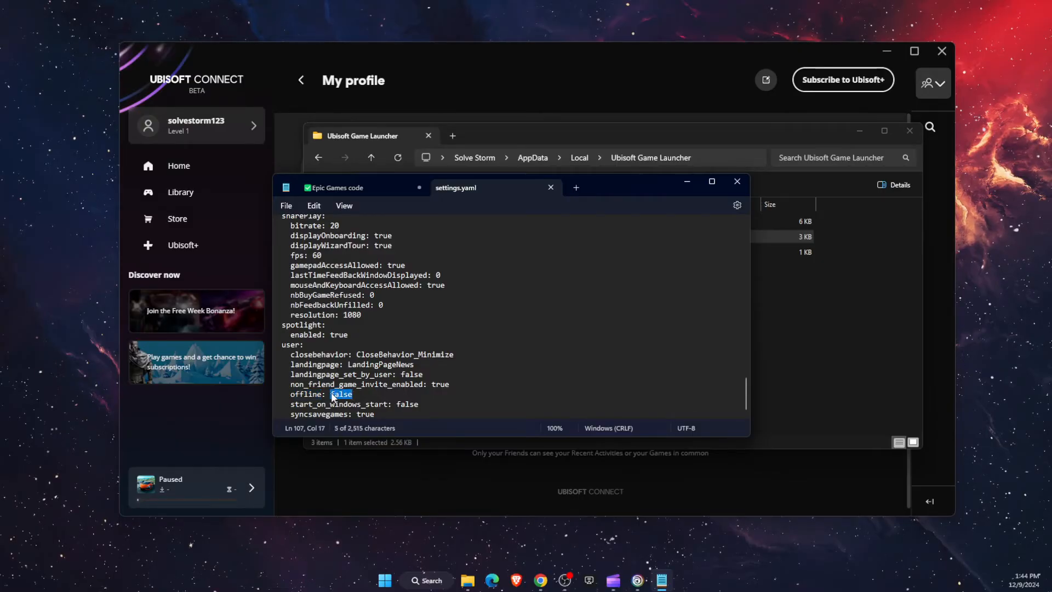
type("true")
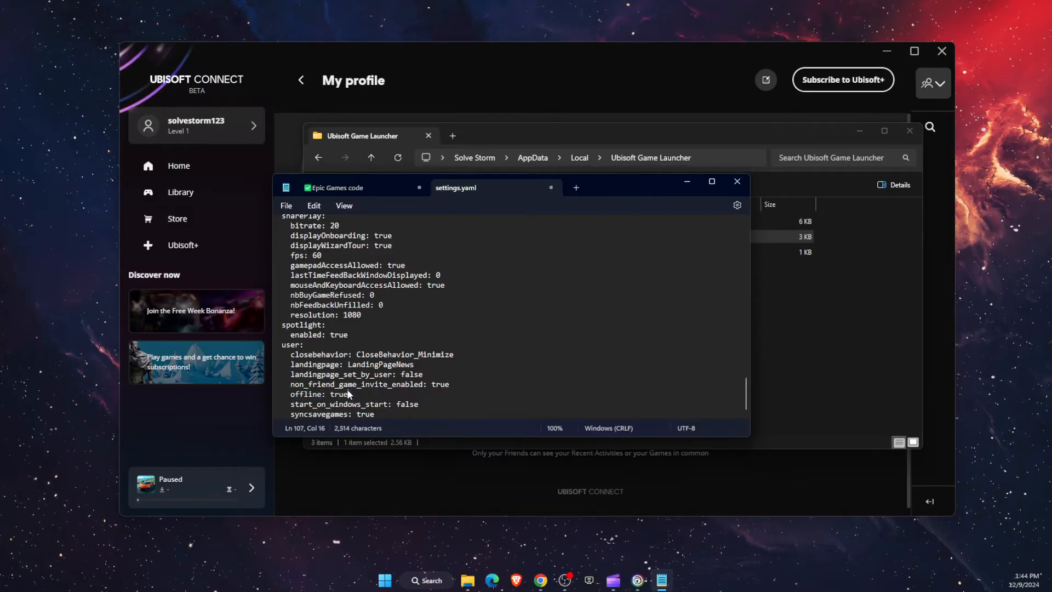
left_click(286, 205)
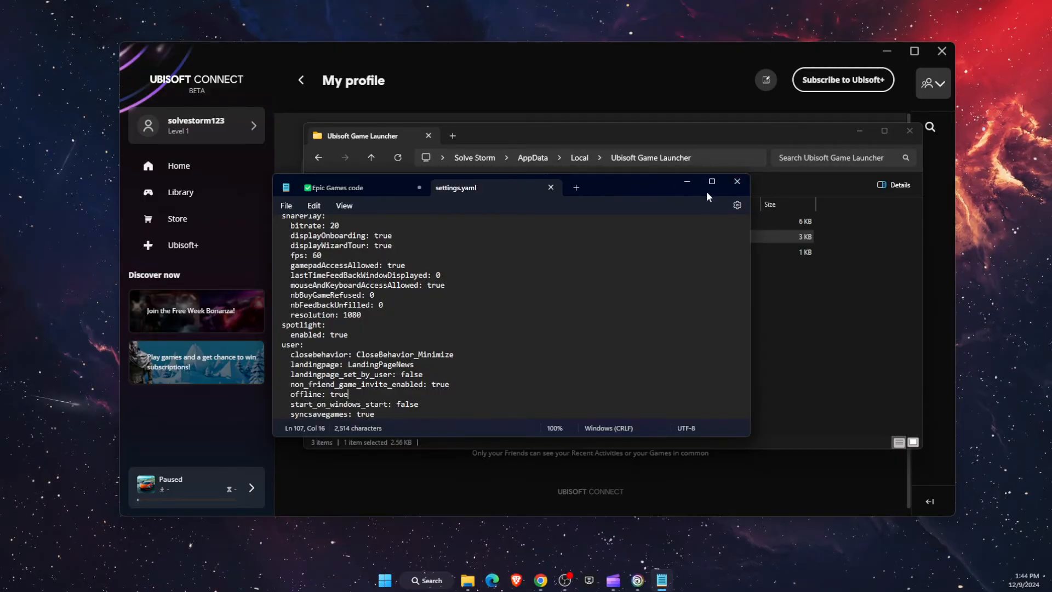
Close Notepad and mark settings.yaml Read-only in its Properties.
left_click(736, 182)
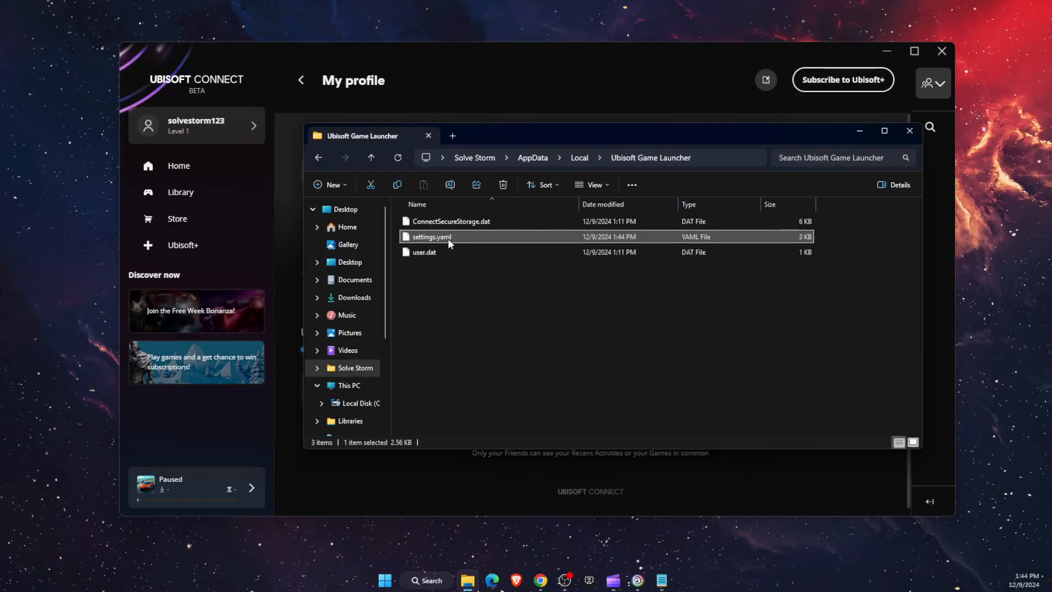
mouse_move(474, 242)
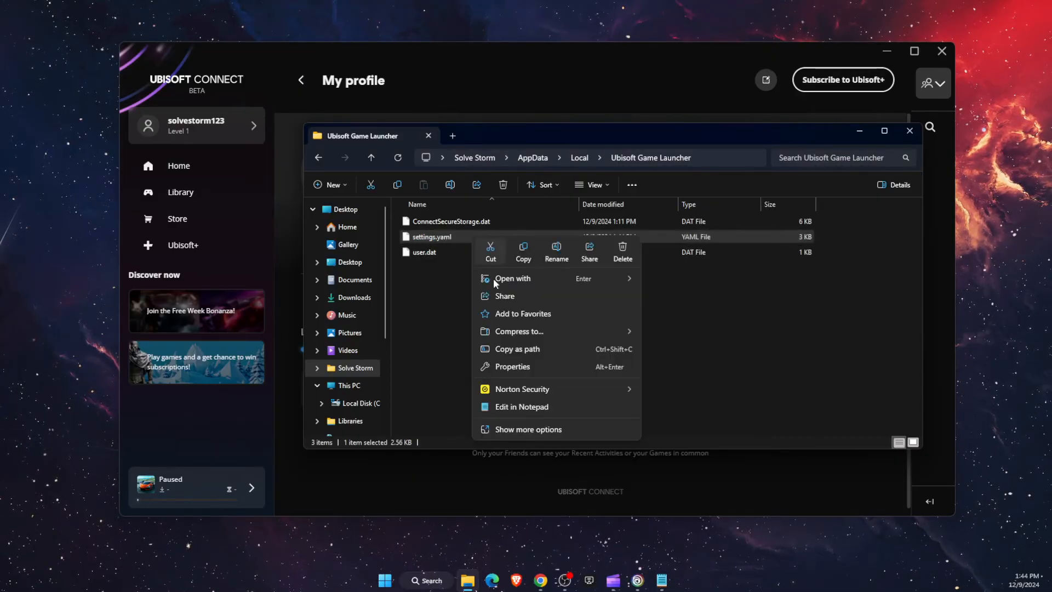
left_click(511, 366)
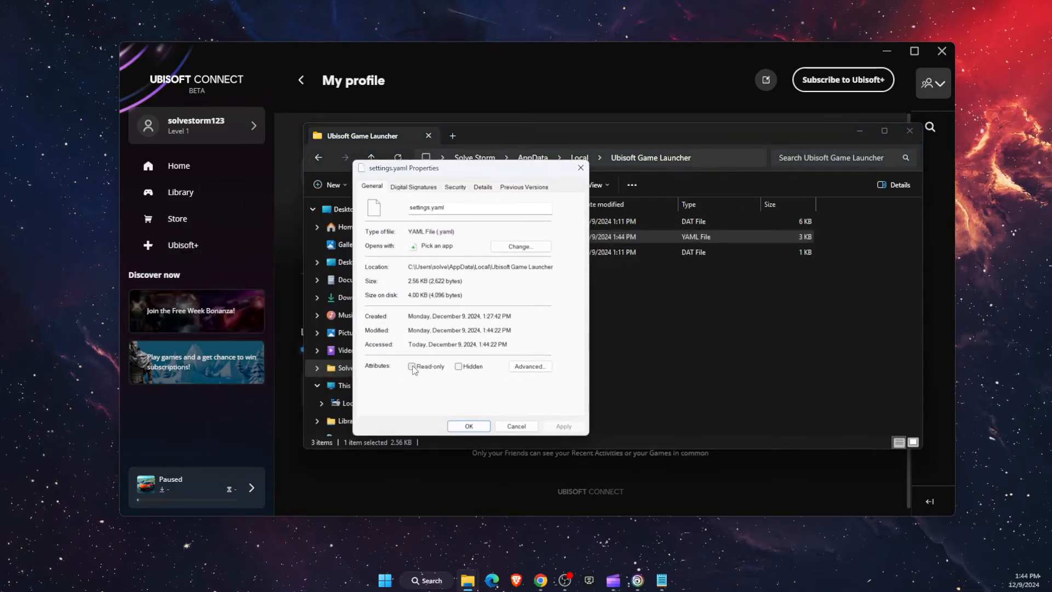
left_click(412, 366)
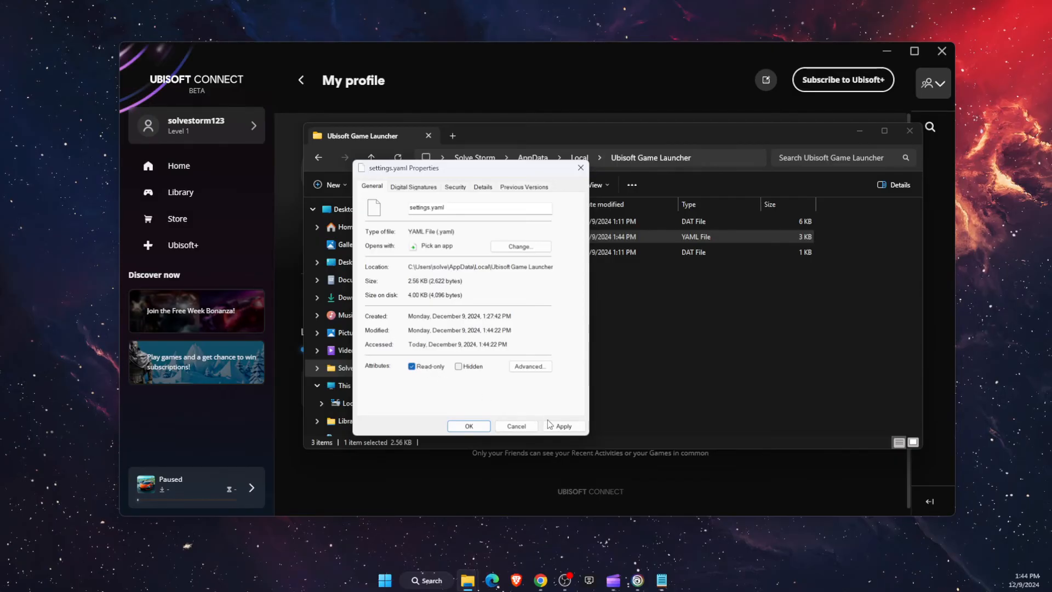
left_click(562, 425)
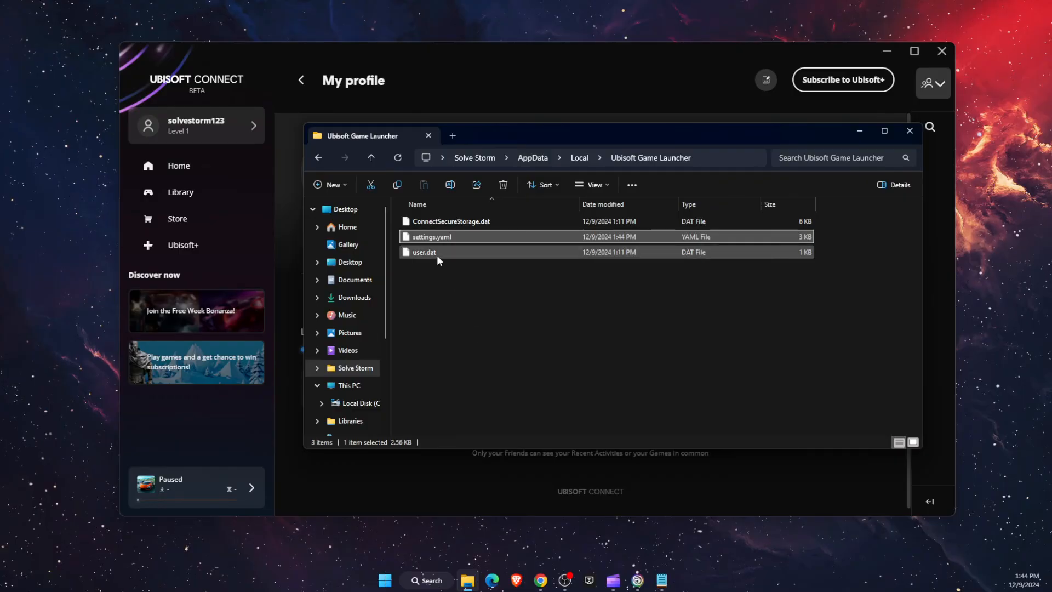
Reopen settings.yaml to verify offline: true, then close Notepad and File Explorer.
right_click(433, 237)
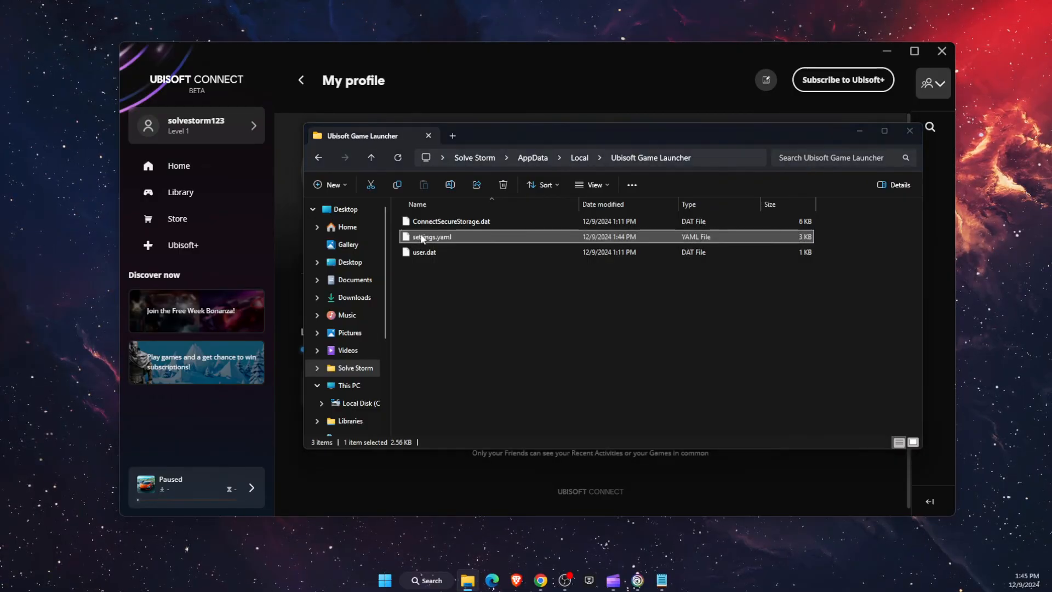
double_click(432, 236)
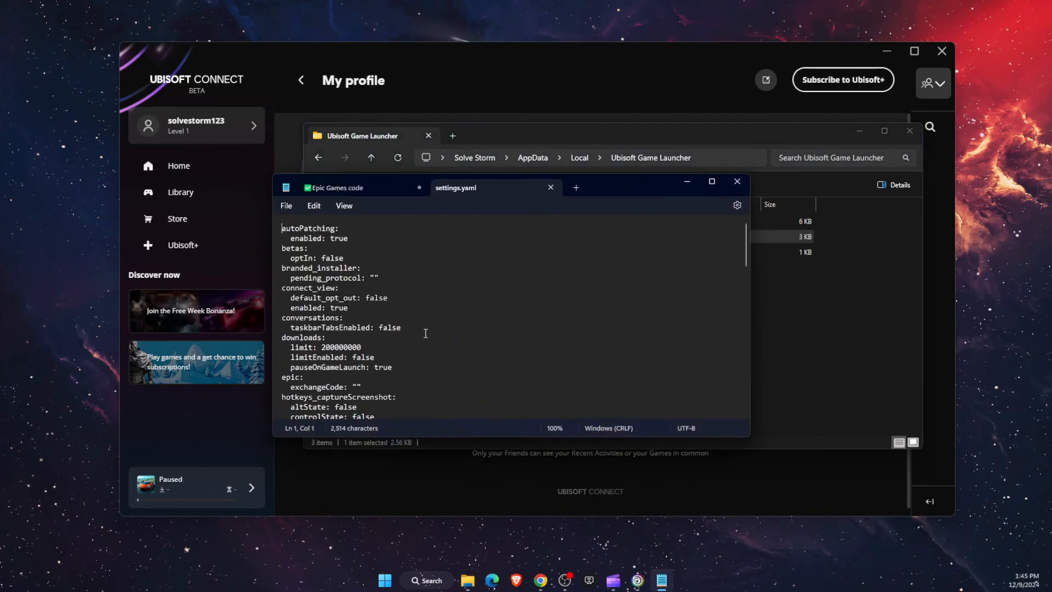
scroll("down", 3)
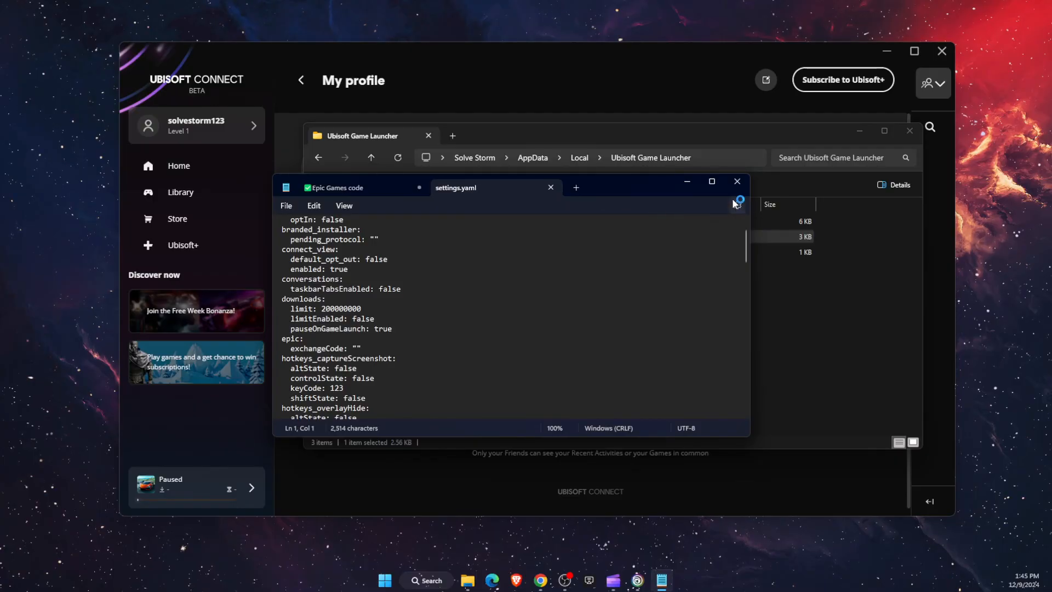
left_click(737, 182)
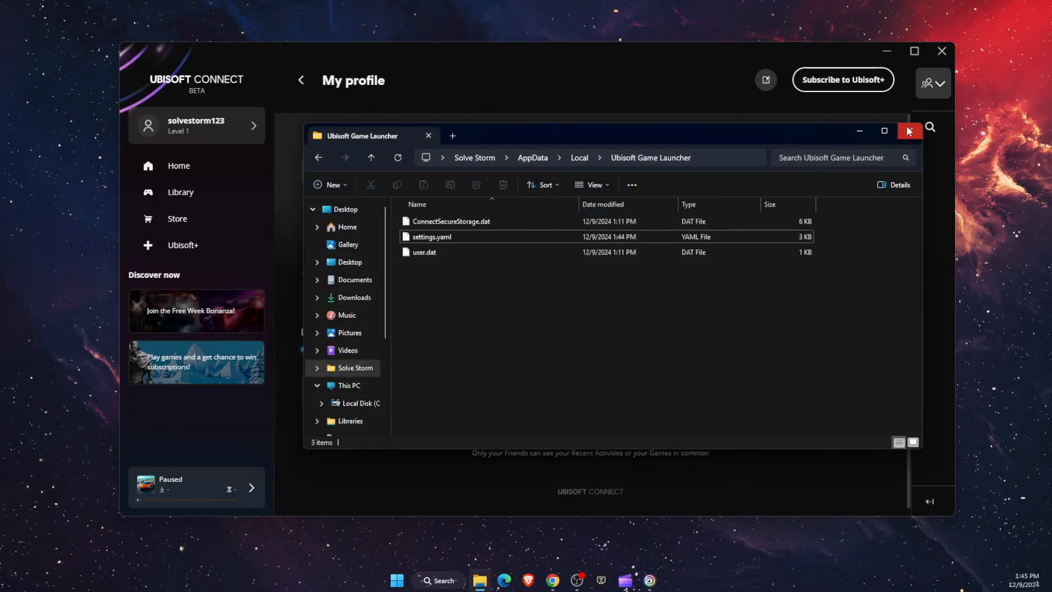
left_click(909, 131)
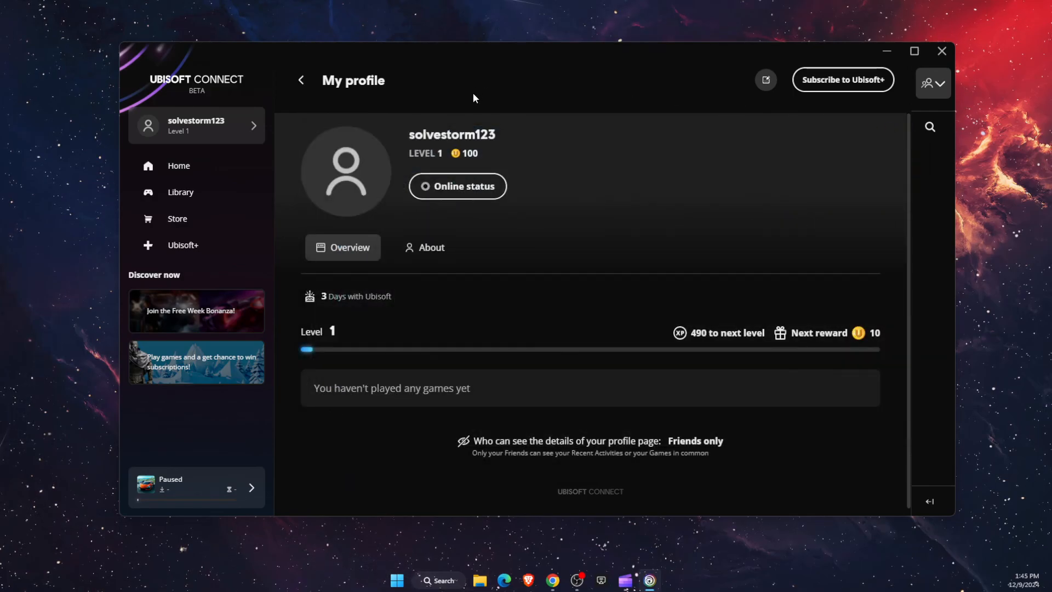
mouse_move(561, 140)
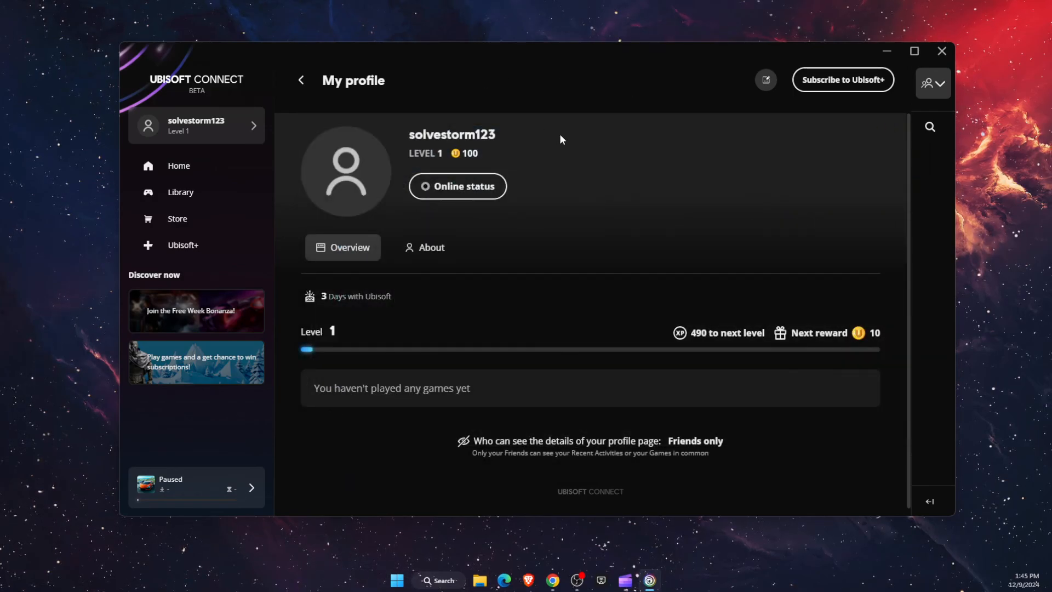